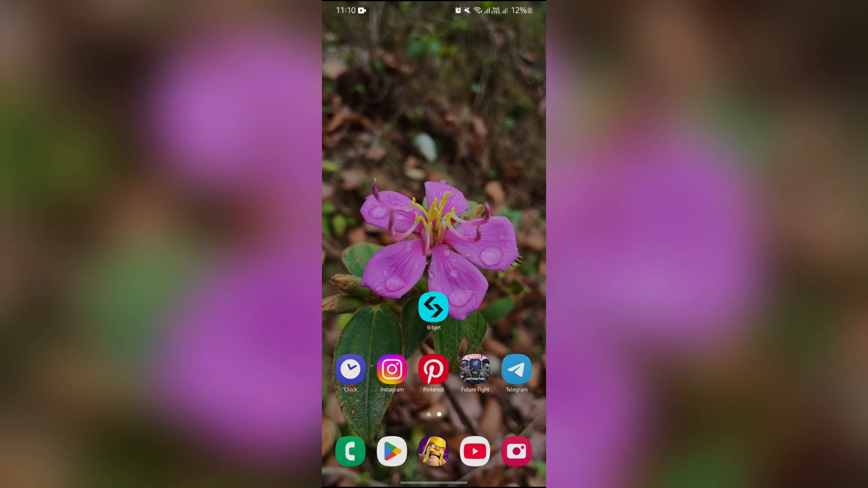
Step: Launch Bitget and open the User center profile page
{"action": "left_click", "coordinate": [434, 306]}
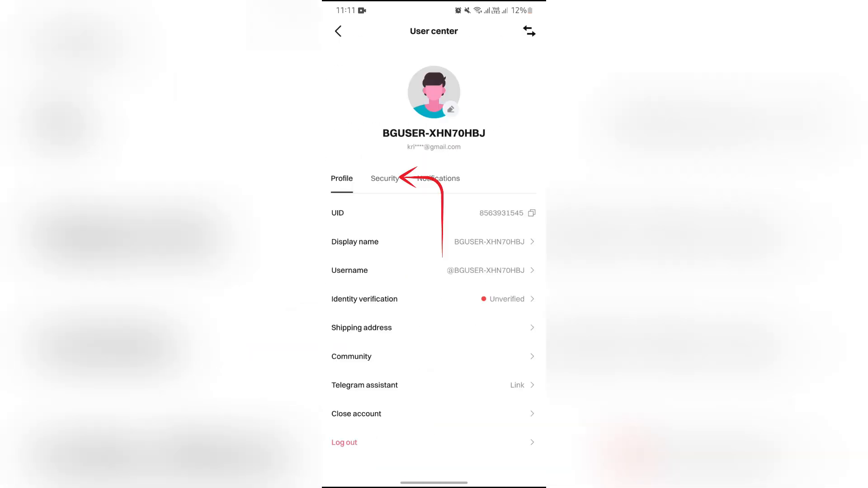
Step: Open Mobile number verification from the User center Security tab
{"action": "left_click", "coordinate": [385, 178]}
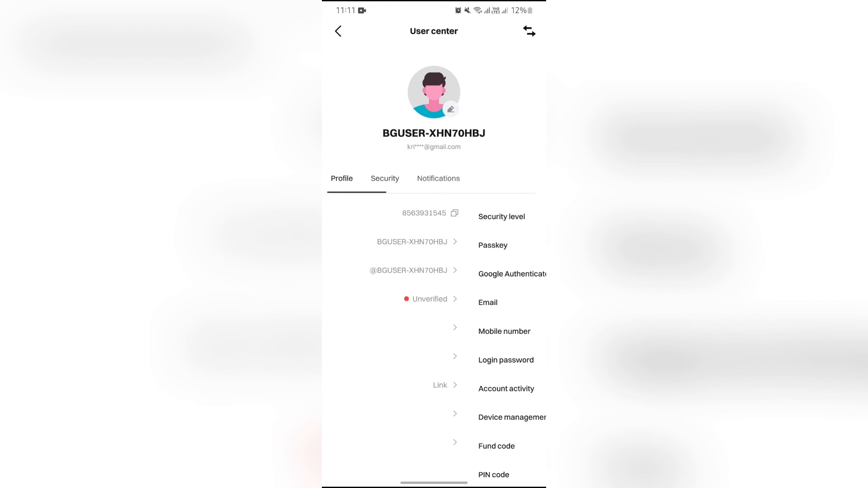
{"action": "left_click", "coordinate": [384, 178]}
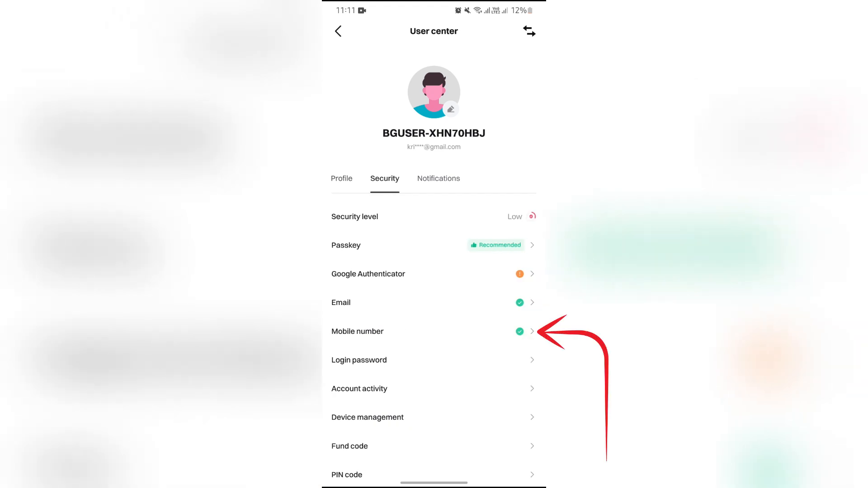
{"action": "left_click", "coordinate": [433, 331]}
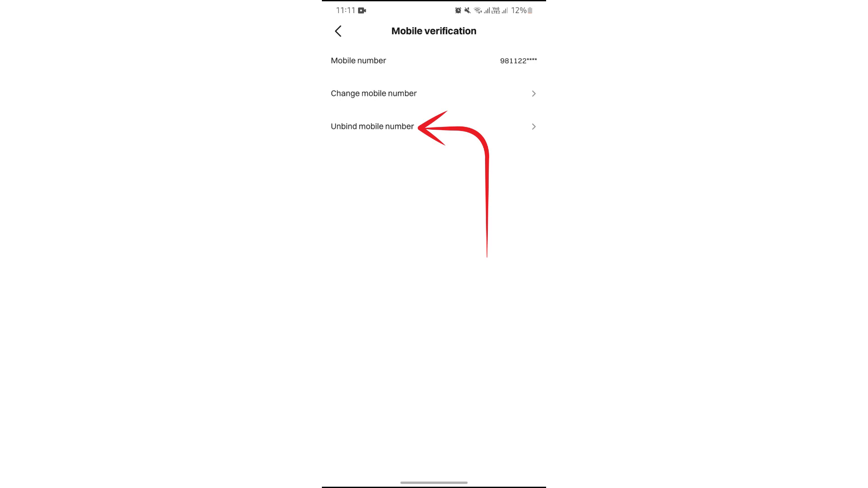
Step: Attempt unbinding the mobile number, dismiss the 2FA risk warning, and go back to Security
{"action": "left_click", "coordinate": [372, 126]}
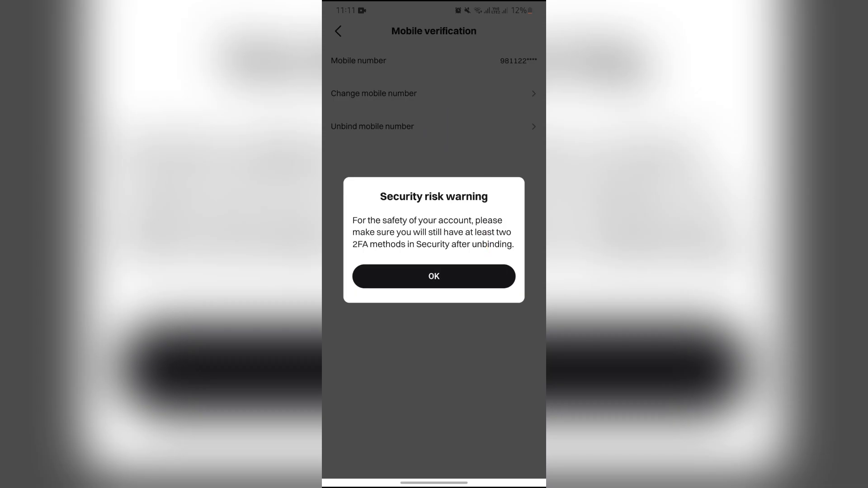
{"action": "left_click", "coordinate": [434, 276]}
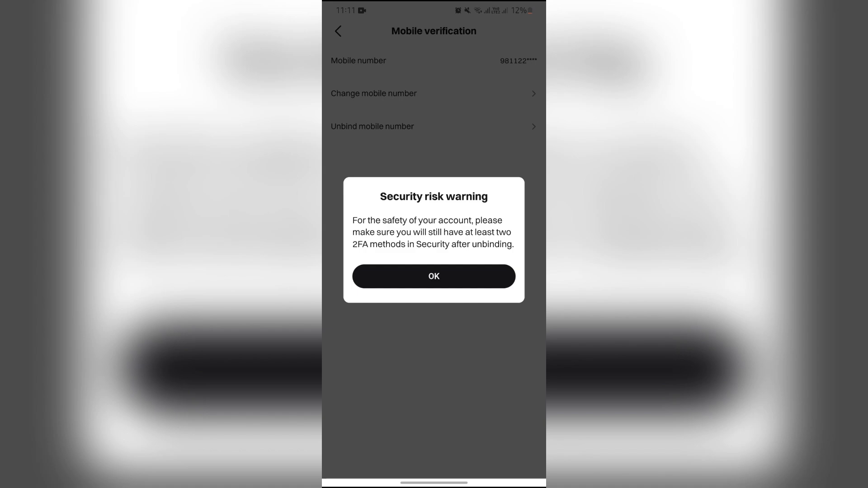
{"action": "left_click", "coordinate": [434, 276]}
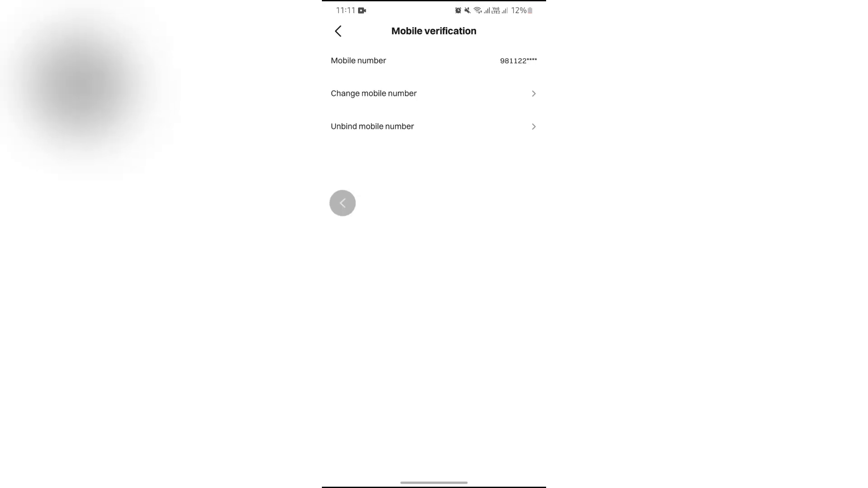
{"action": "left_click", "coordinate": [338, 31]}
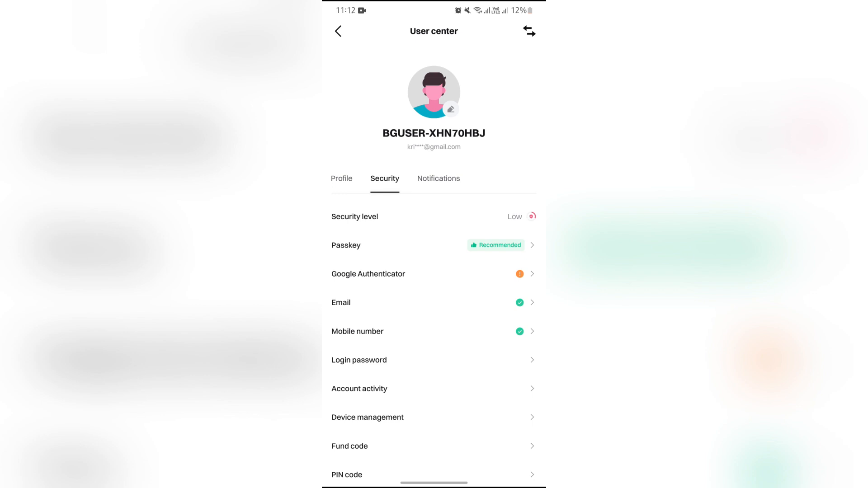